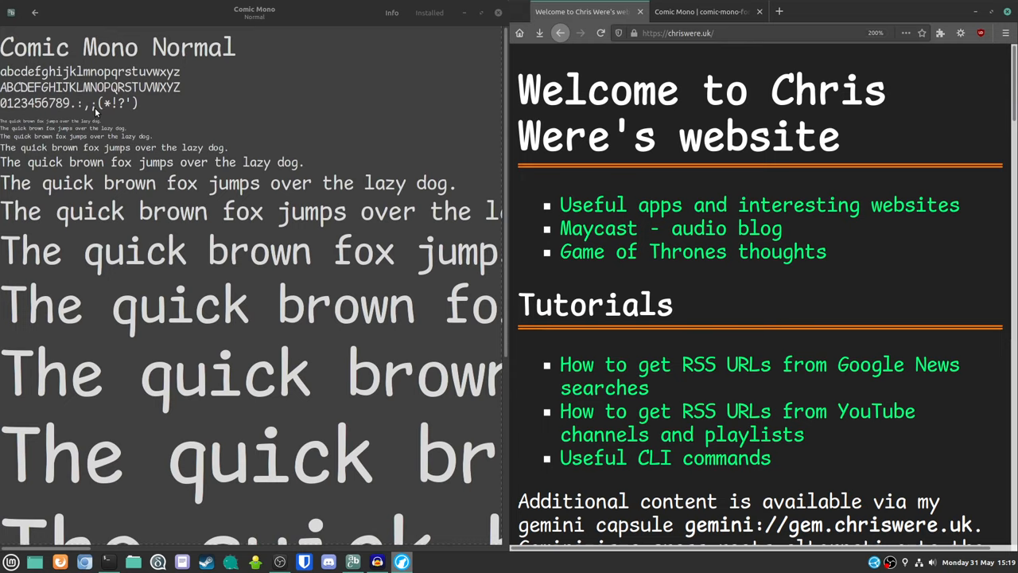
mouse_move(232, 128)
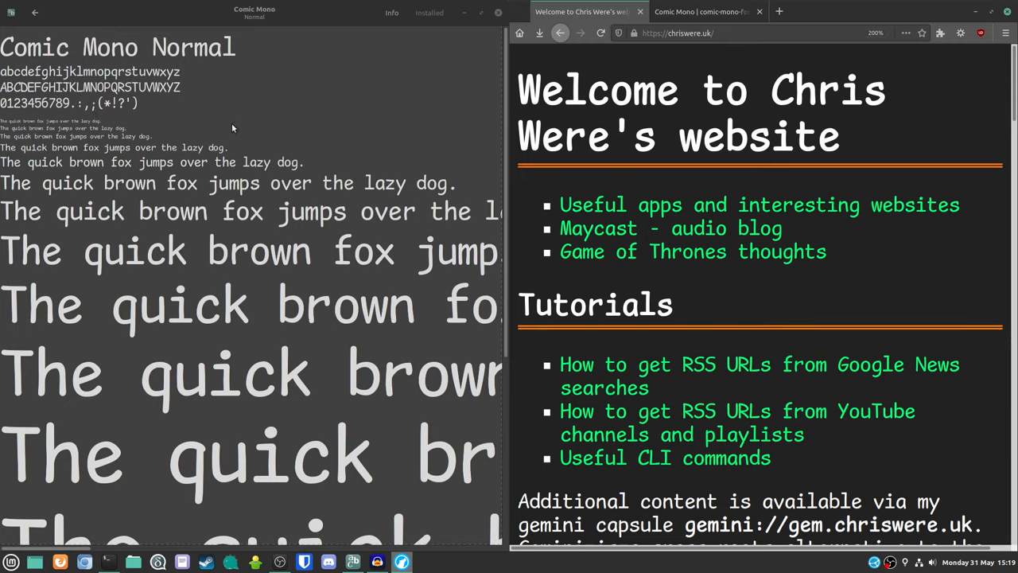
mouse_move(229, 95)
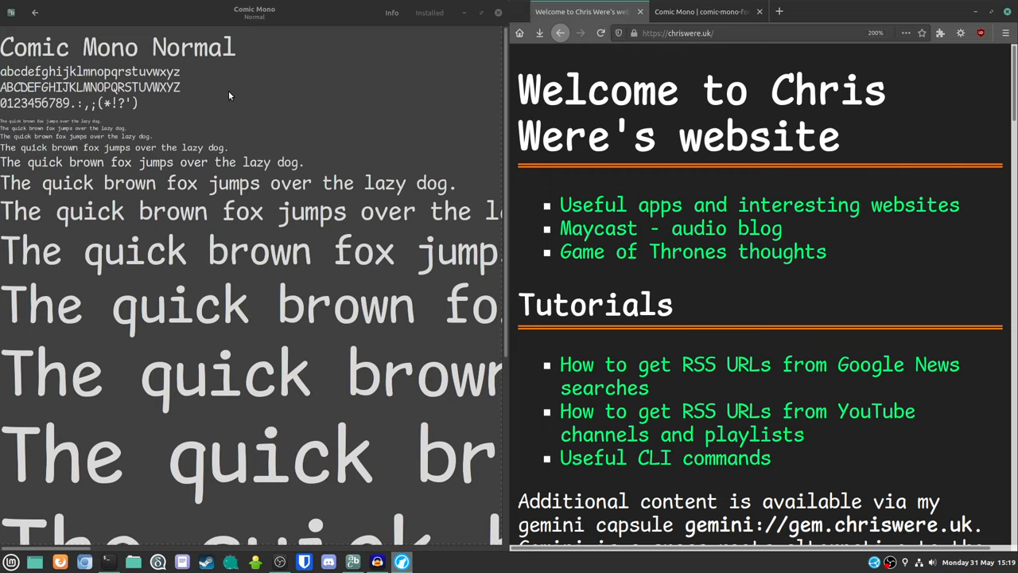
mouse_move(239, 105)
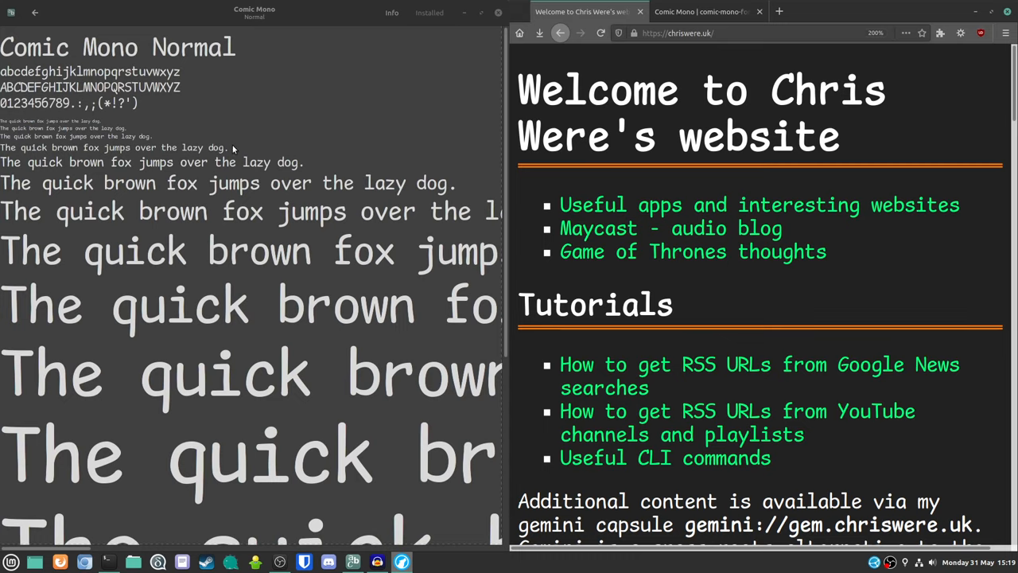
mouse_move(277, 369)
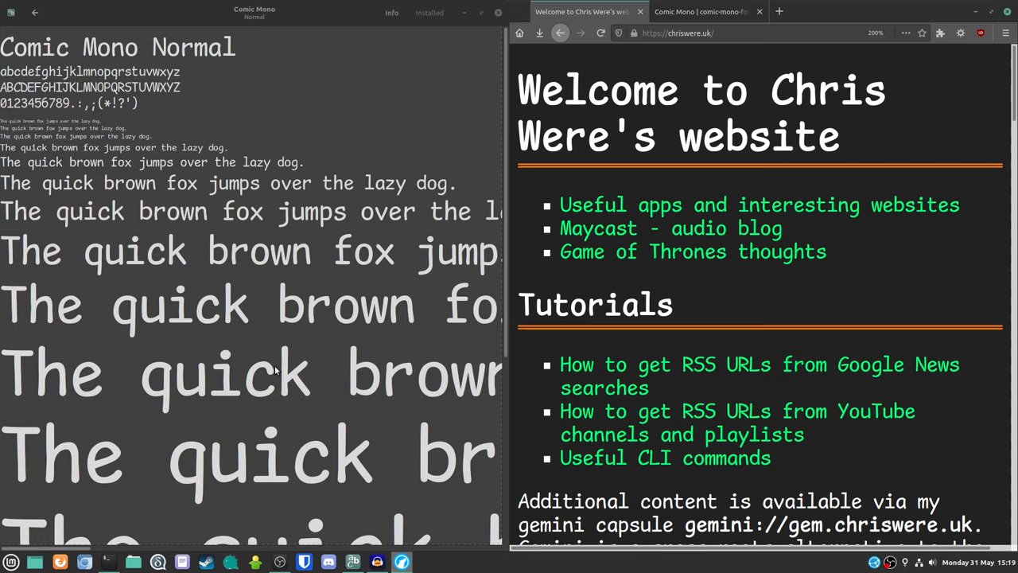
mouse_move(285, 374)
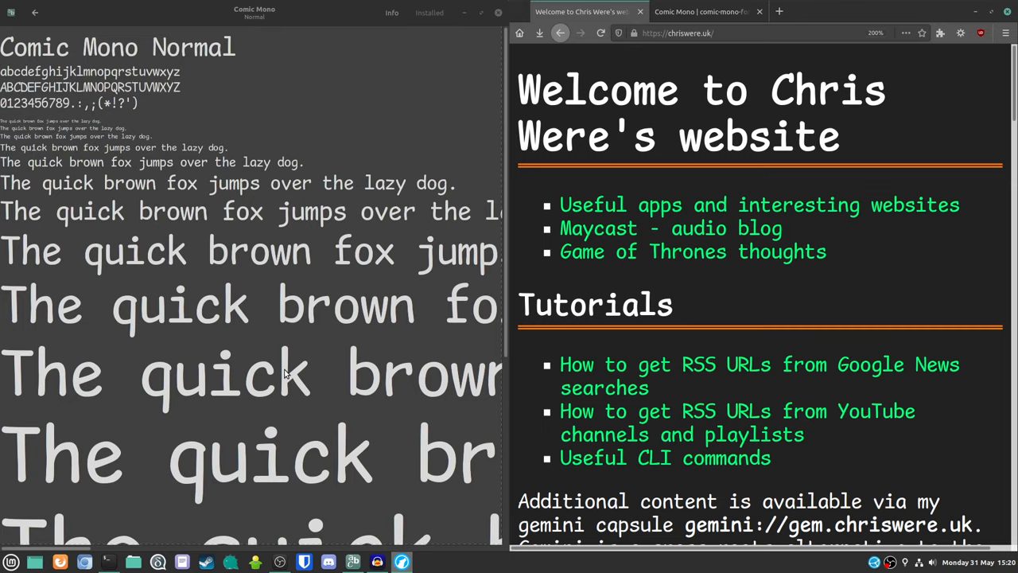
mouse_move(467, 347)
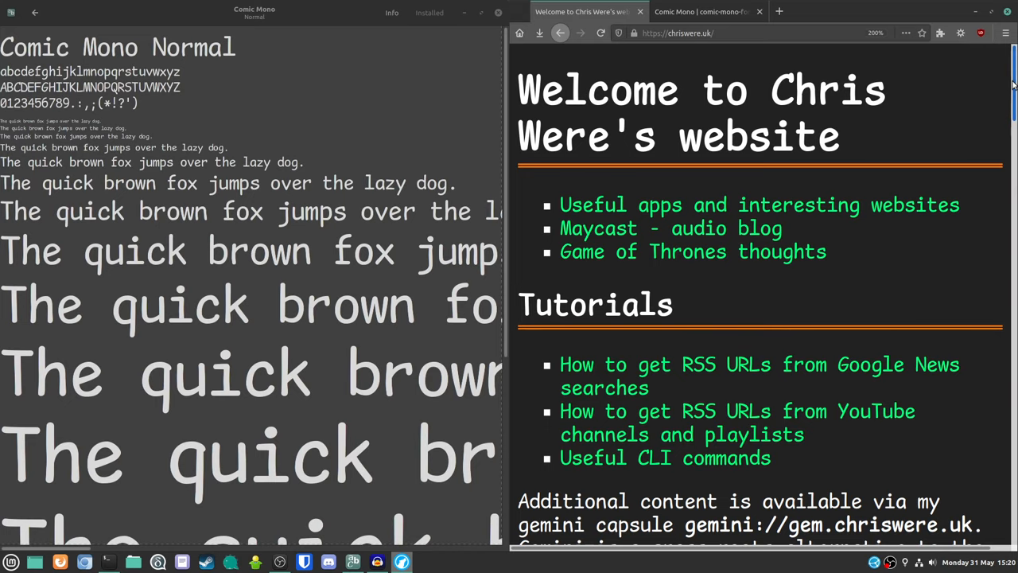
Jump to the Apps section listing Audacity, Delta Chat, Firefox, GIMP, Inkscape and Kdenlive
scroll(down, 3)
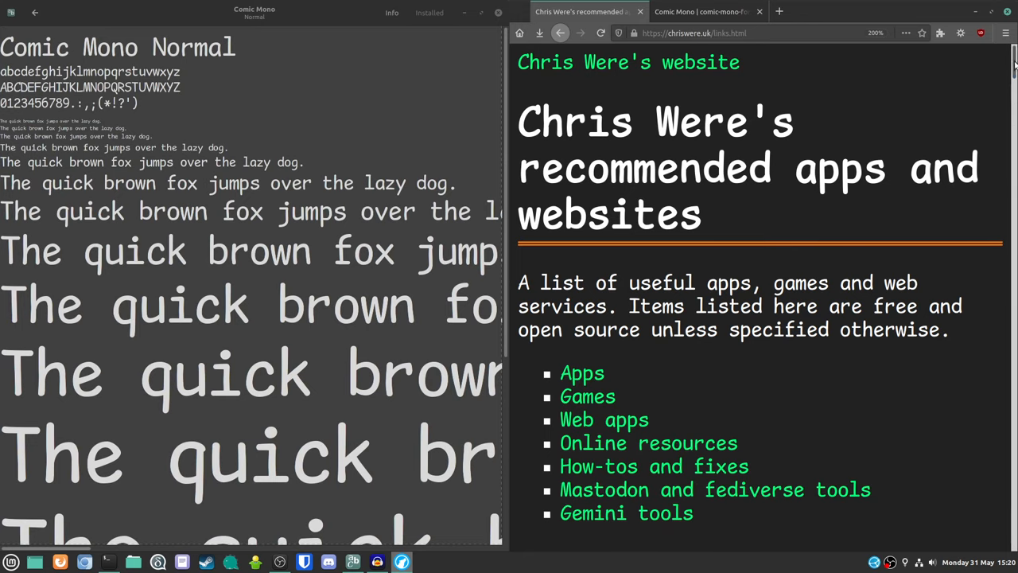
click(582, 372)
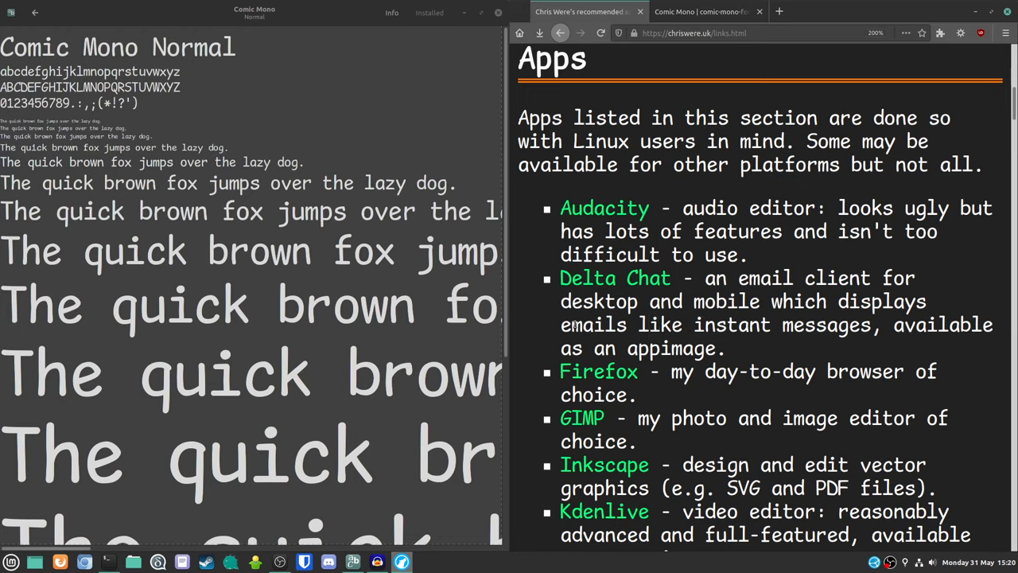
double_click(566, 324)
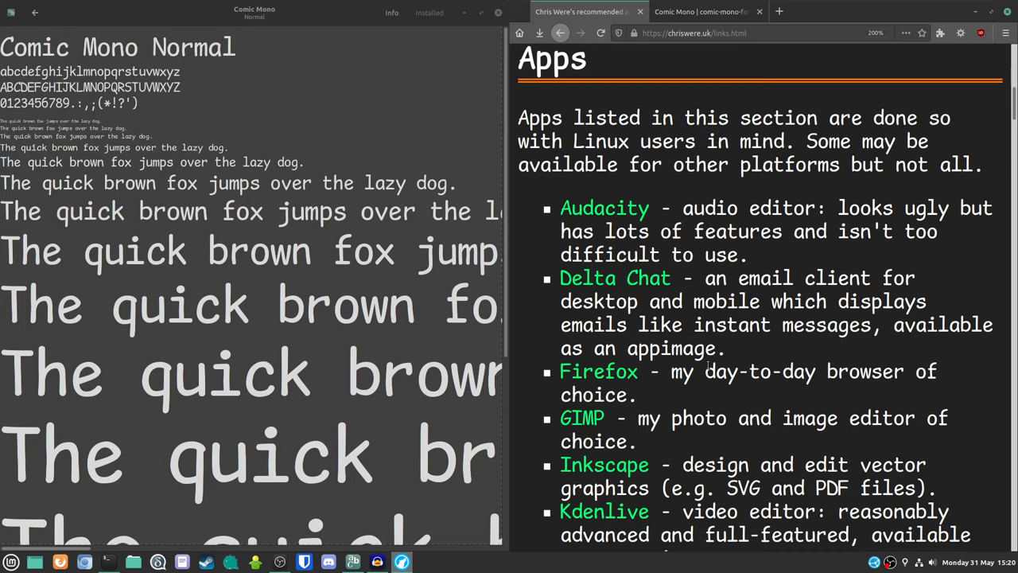
mouse_move(708, 364)
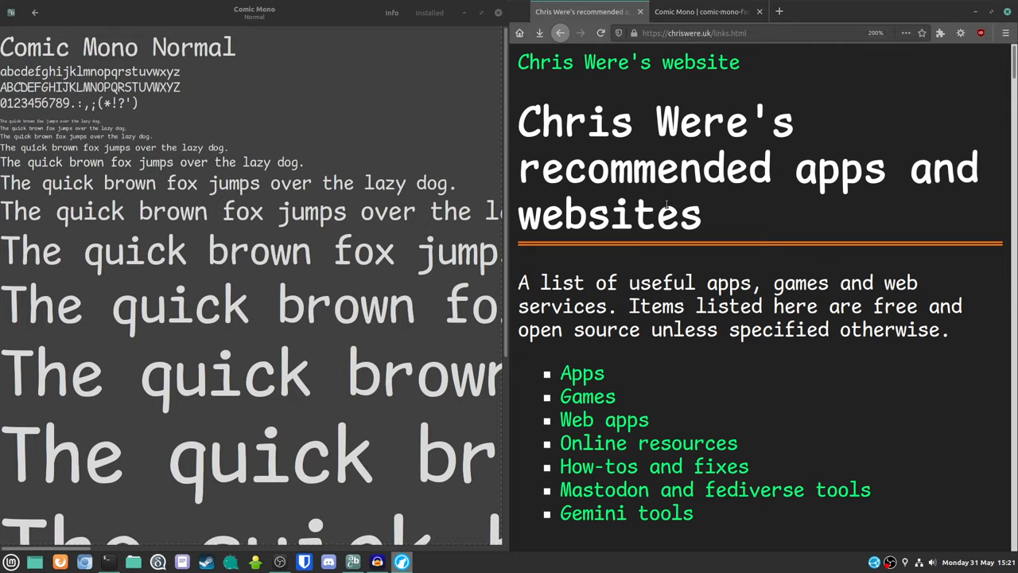
mouse_move(118, 548)
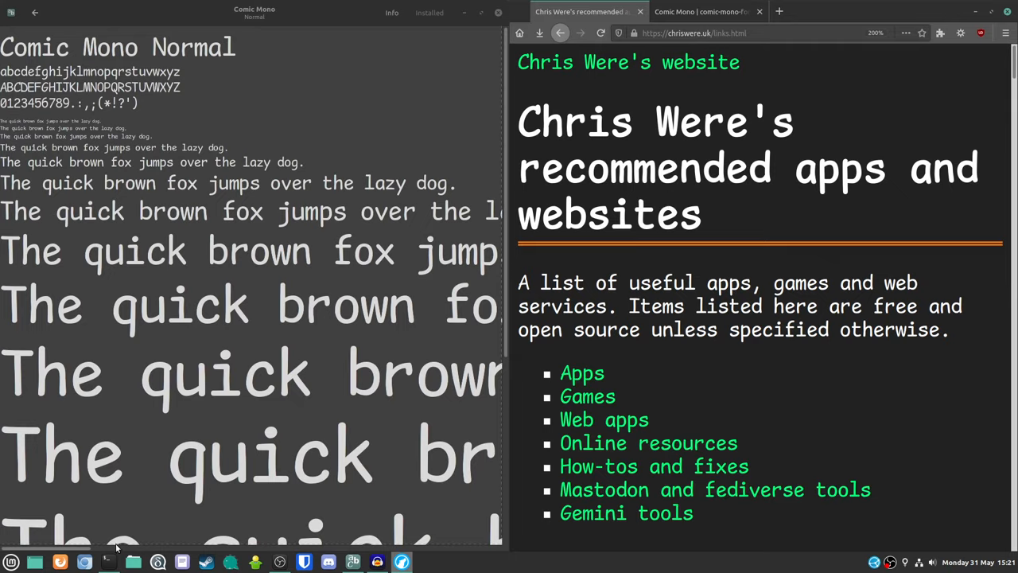
mouse_move(127, 528)
text(neofetch)
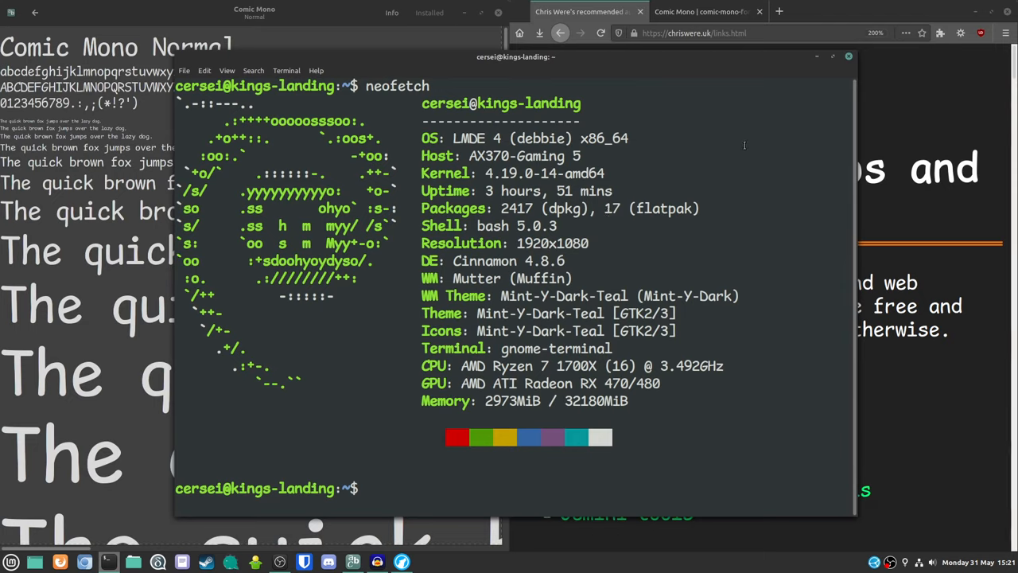
mouse_move(832, 72)
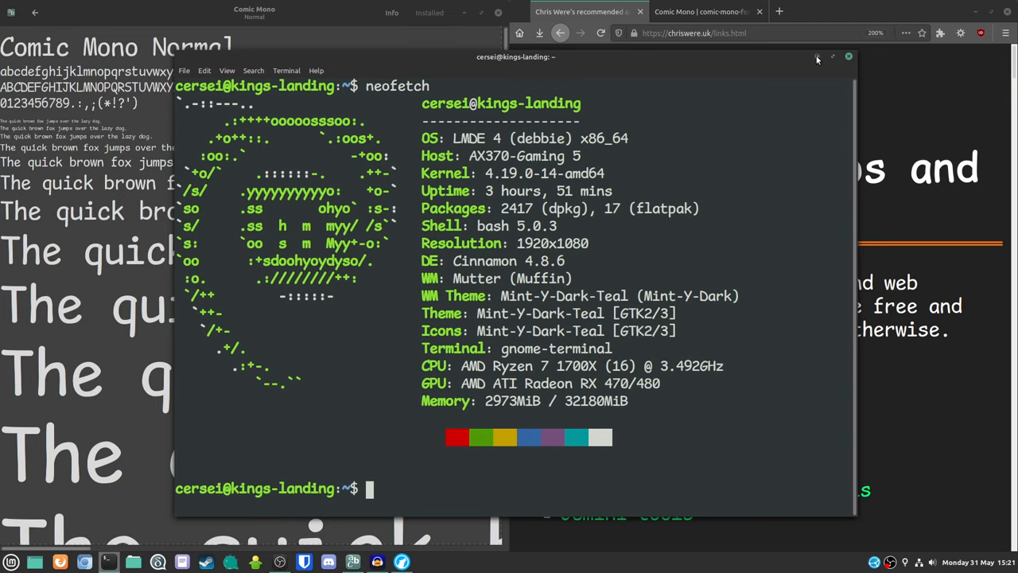
click(848, 57)
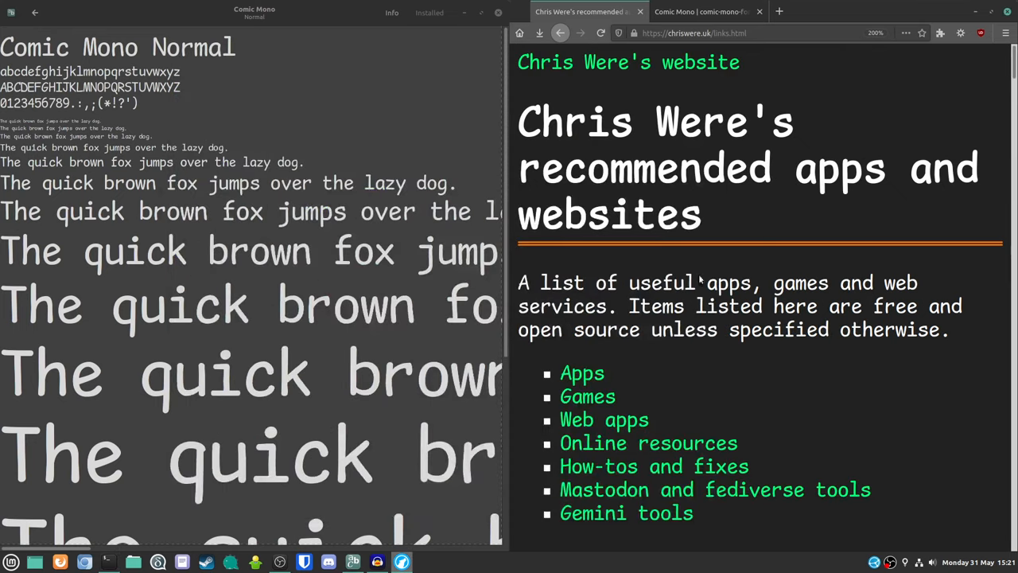
mouse_move(650, 258)
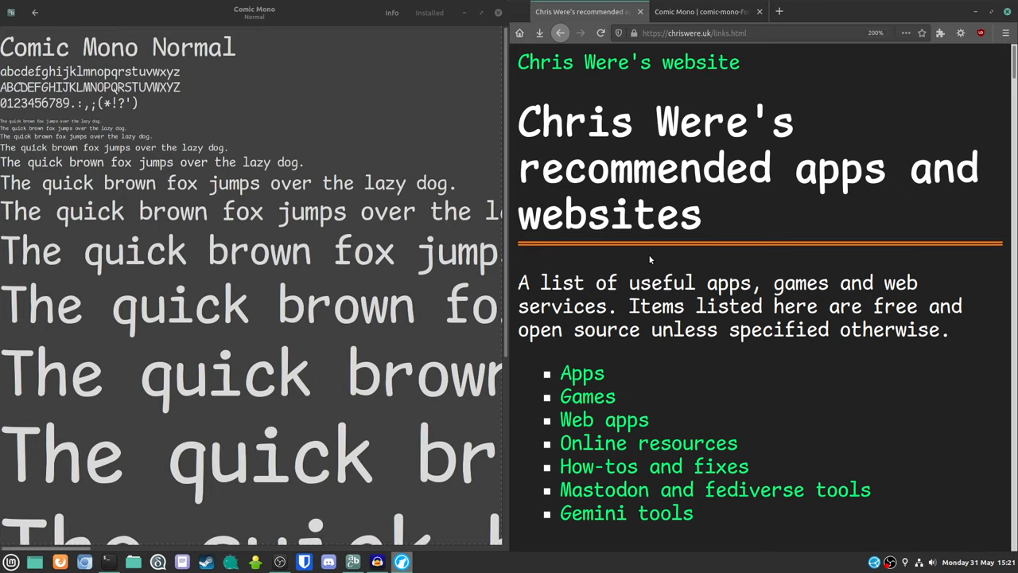
mouse_move(219, 251)
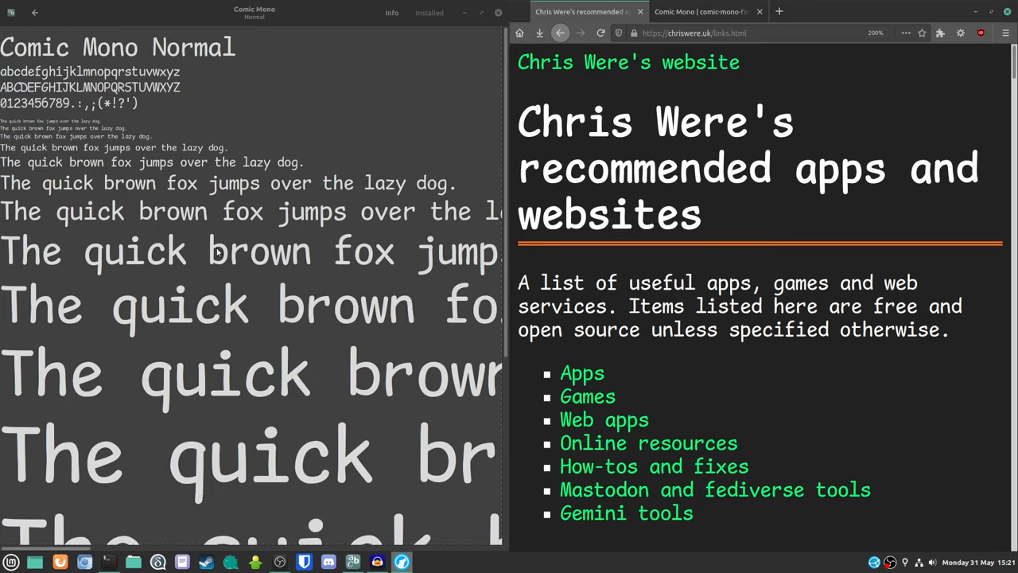
mouse_move(183, 363)
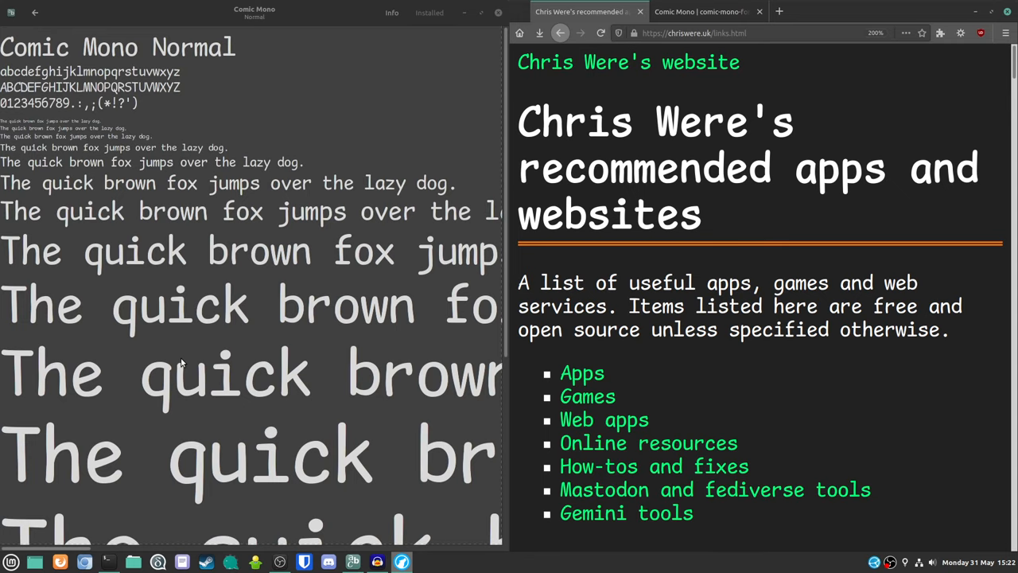
mouse_move(108, 561)
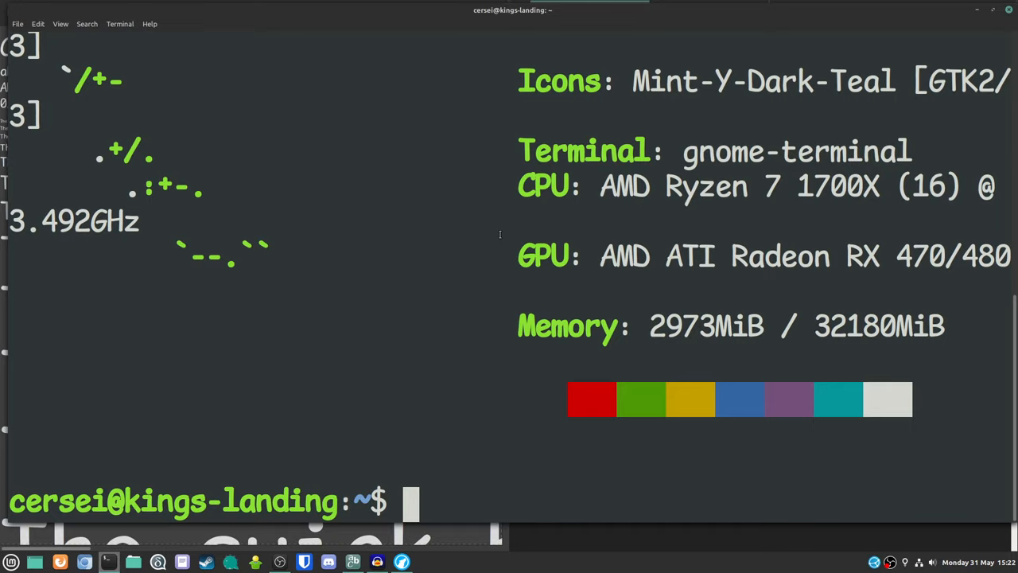
mouse_move(490, 246)
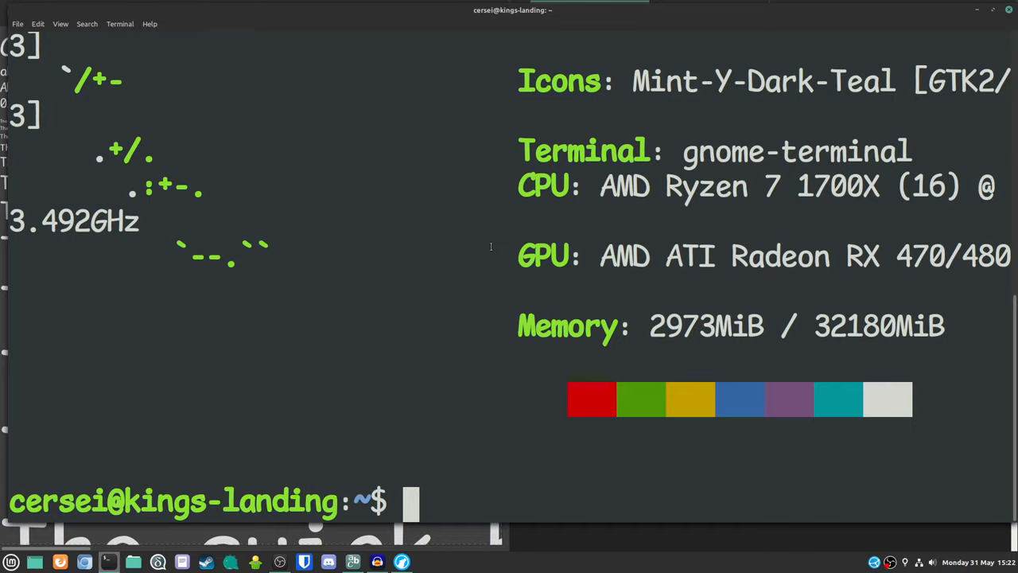
mouse_move(394, 372)
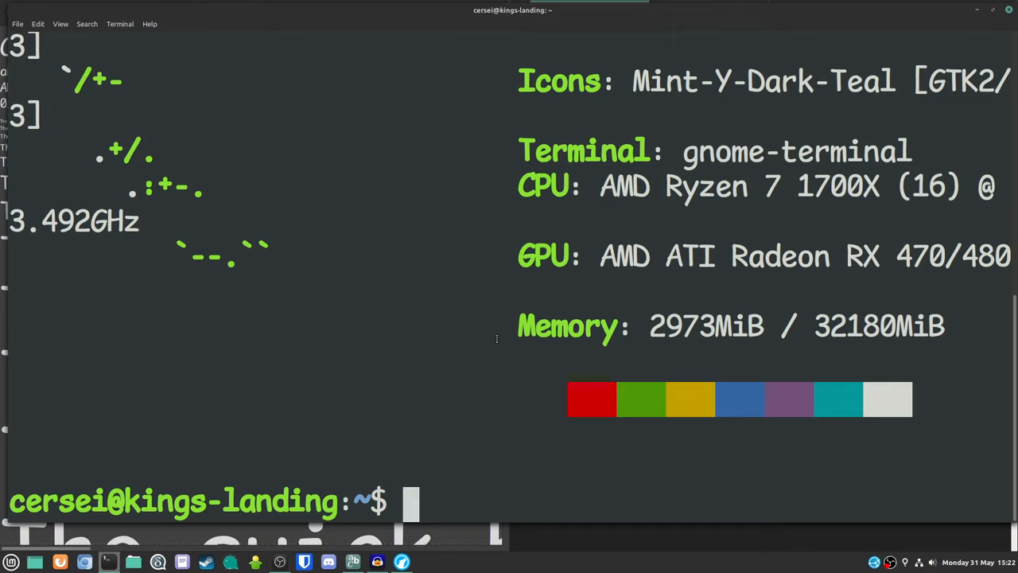
Enter 'oO0iI1' at the prompt to compare the similar-looking glyphs in Comic Mono
text(o)
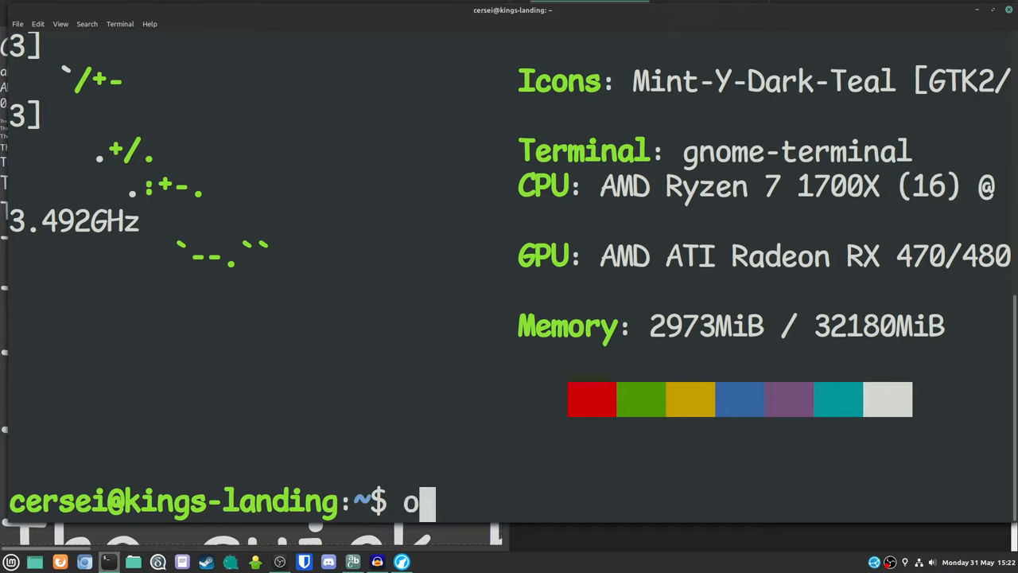
text(O)
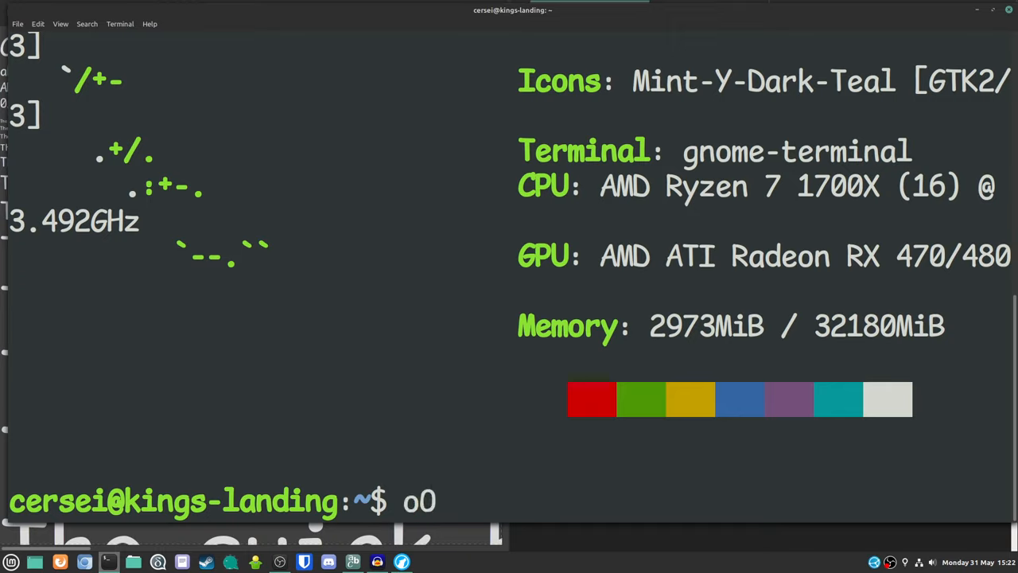
text(0)
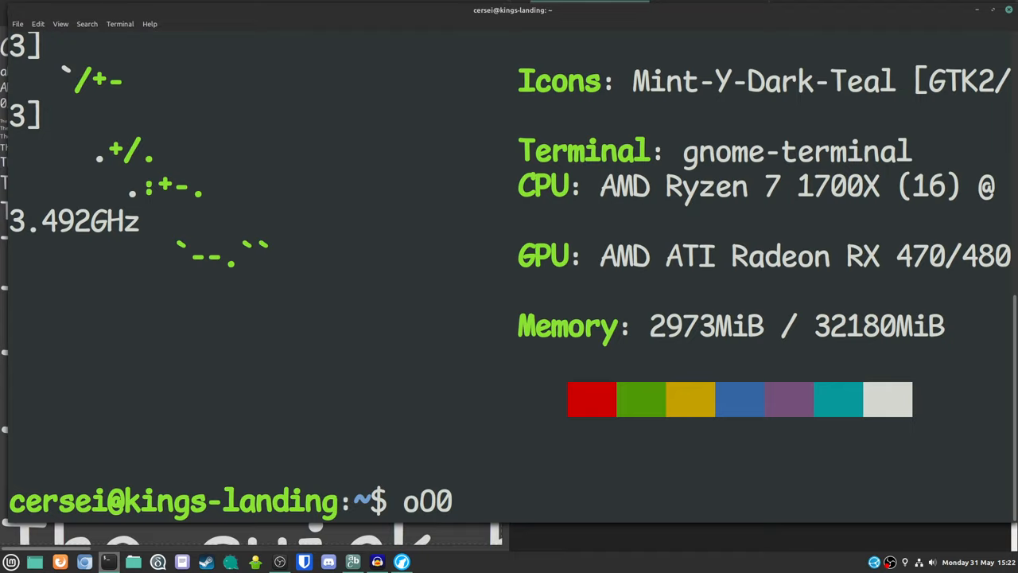
text(i)
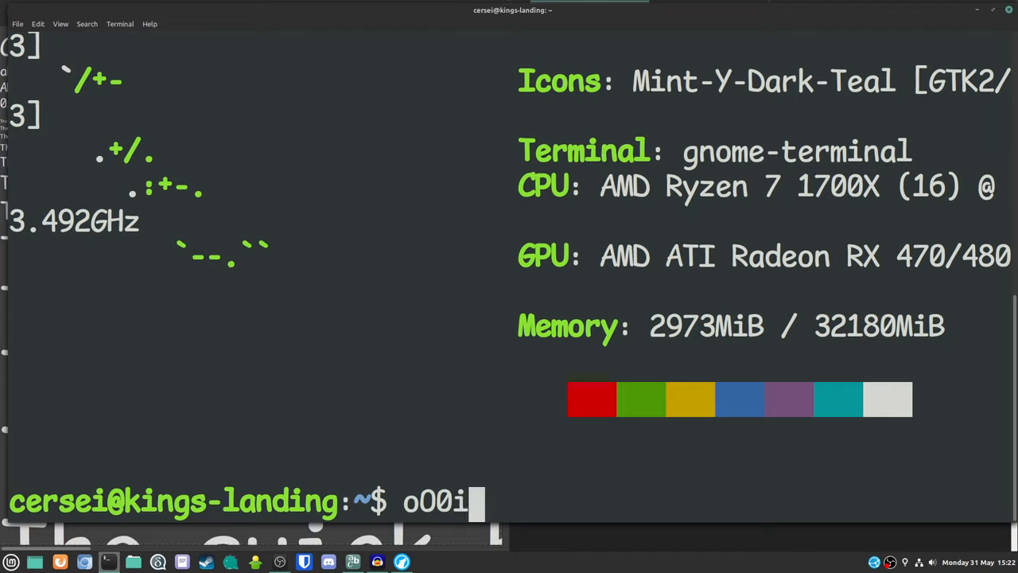
text(I)
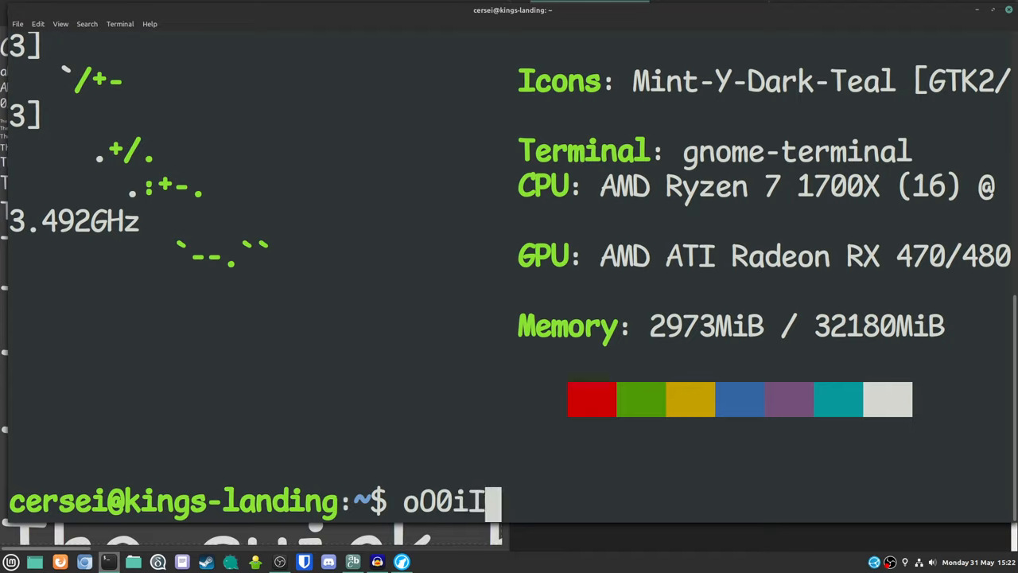
text(1)
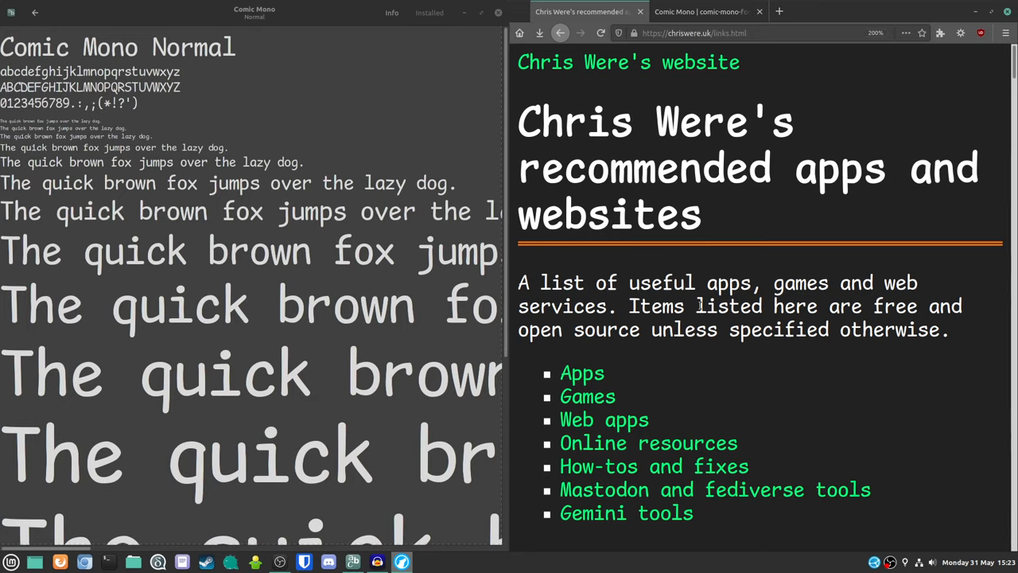
mouse_move(784, 400)
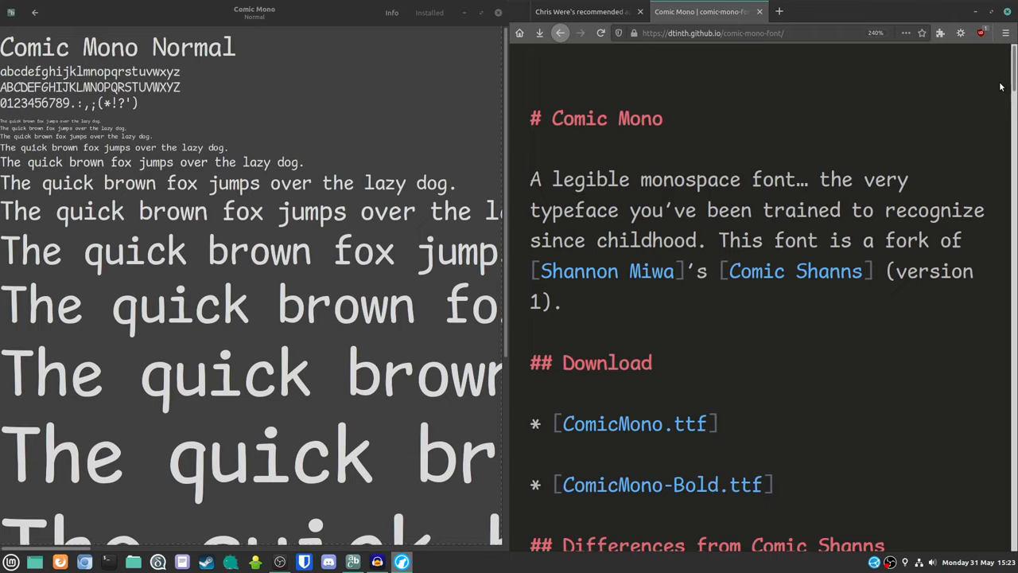
mouse_move(983, 97)
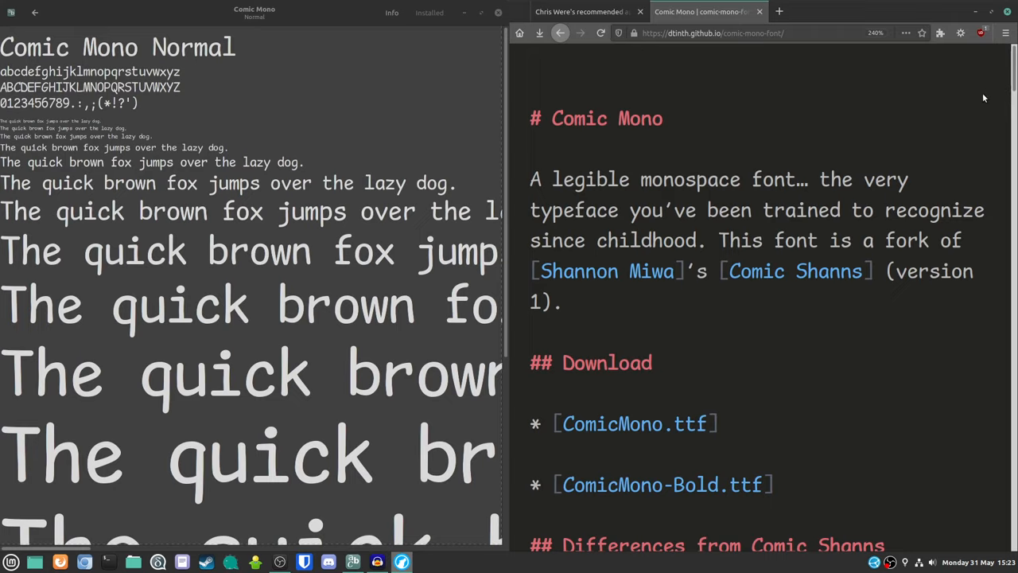
mouse_move(757, 162)
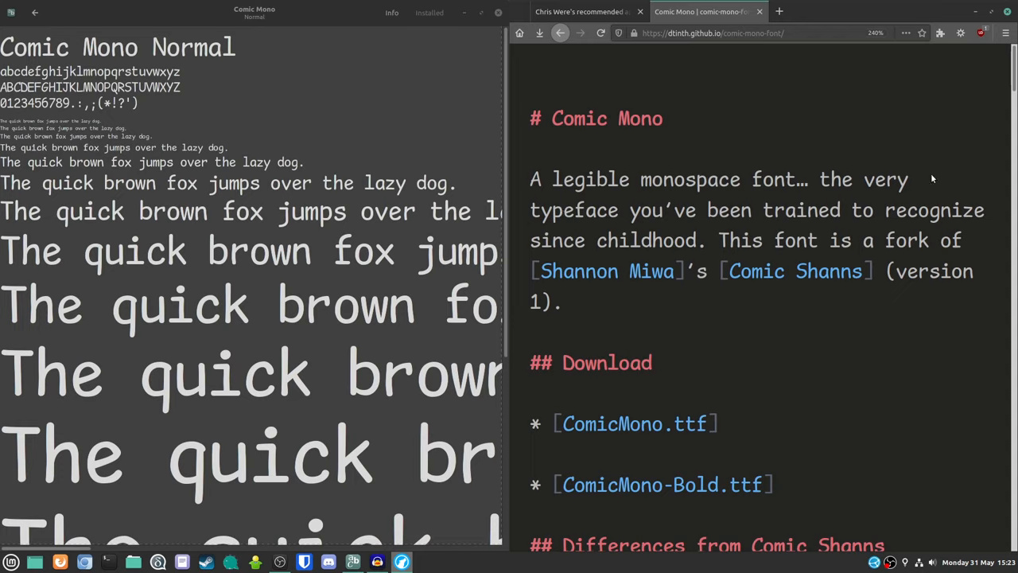
mouse_move(908, 191)
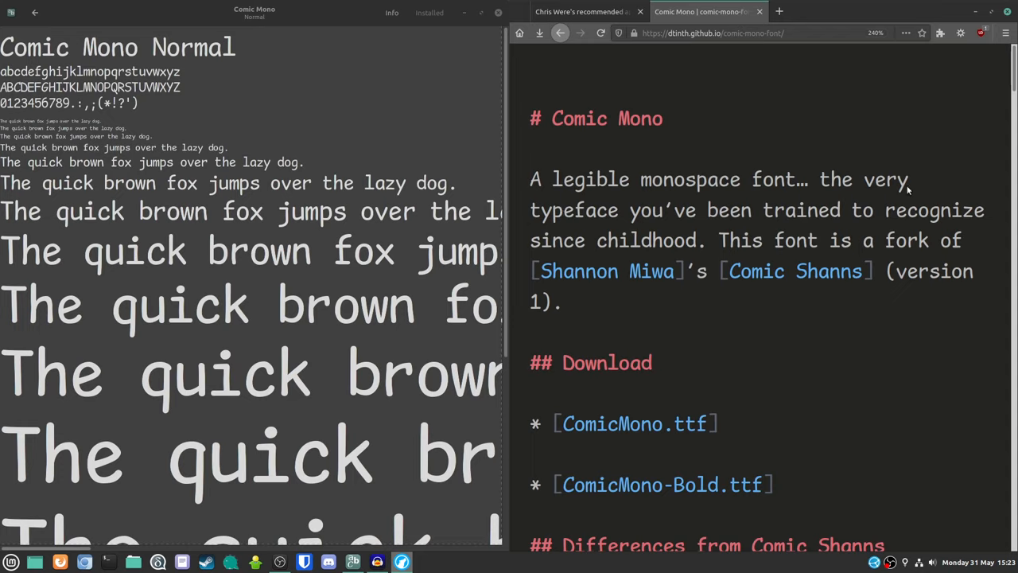
mouse_move(655, 289)
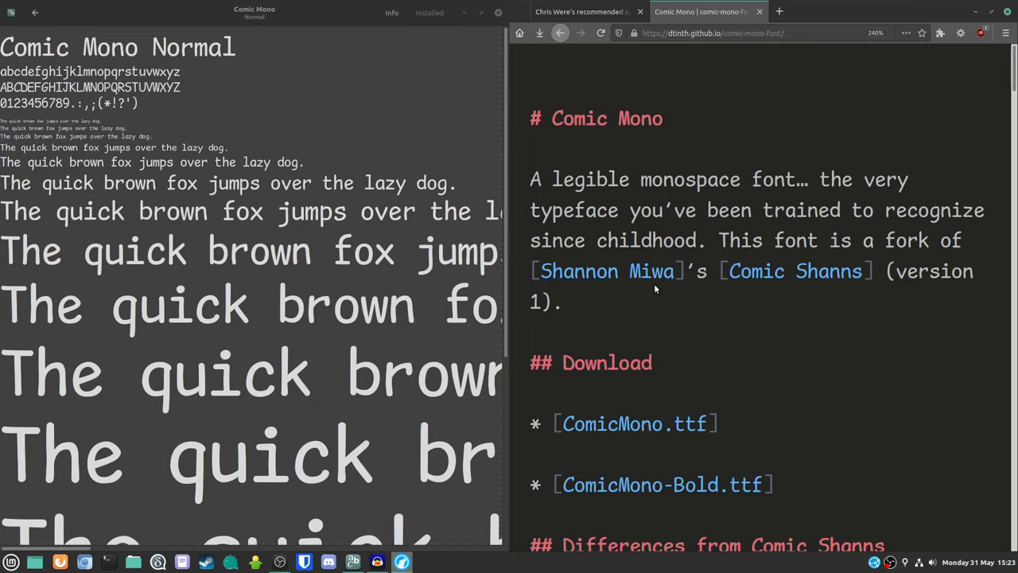
mouse_move(794, 271)
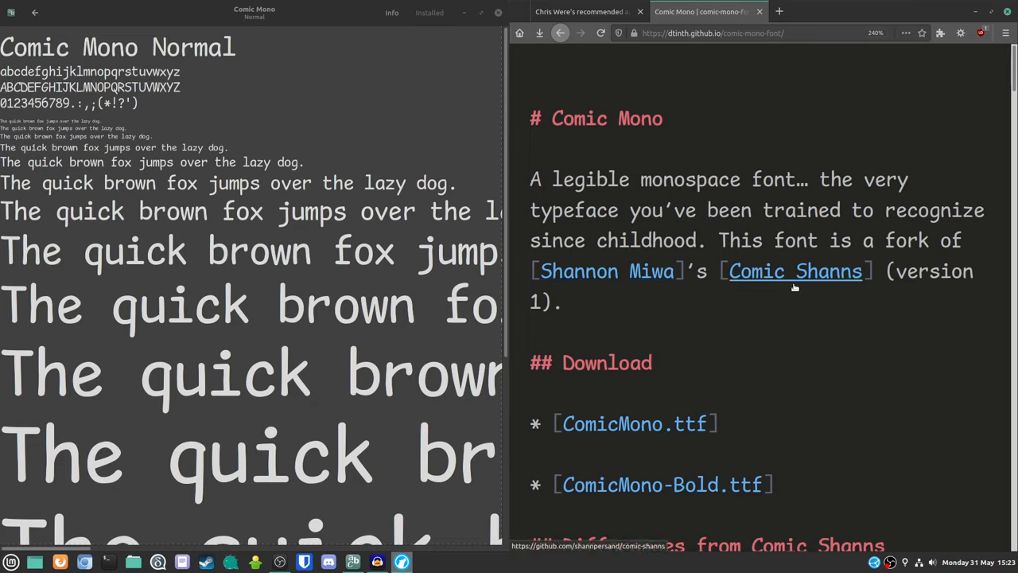
mouse_move(999, 86)
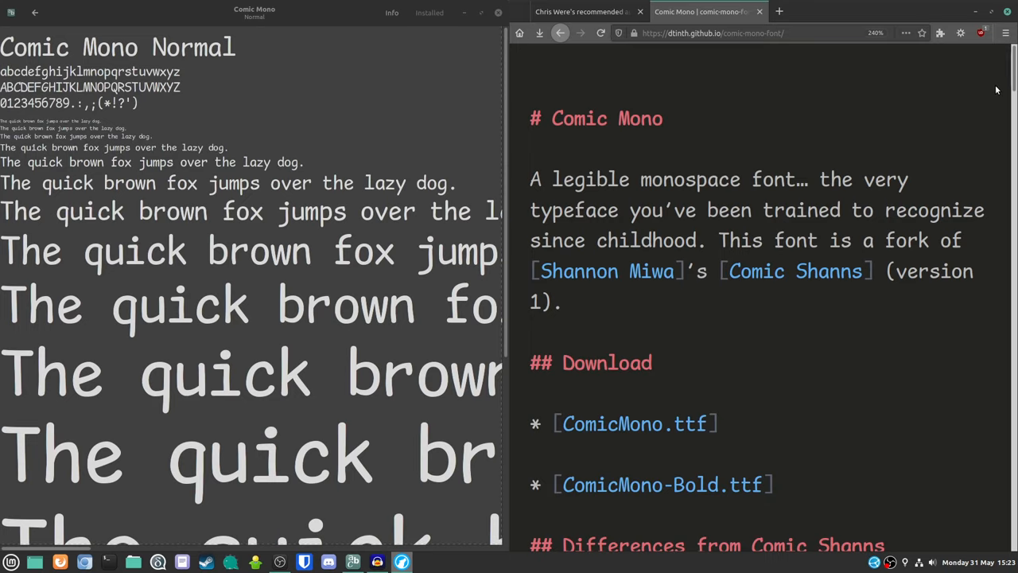
mouse_move(1005, 81)
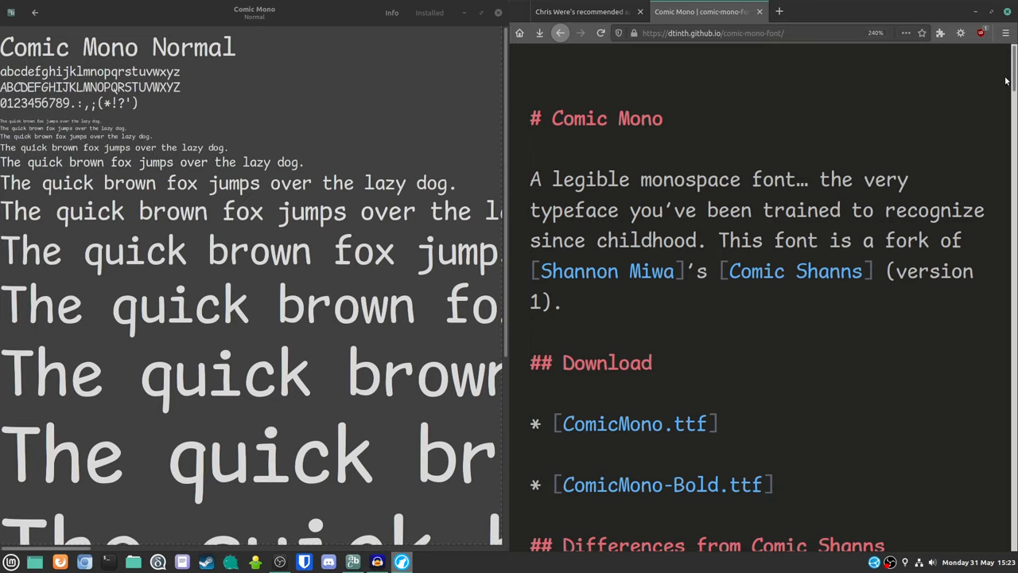
mouse_move(891, 75)
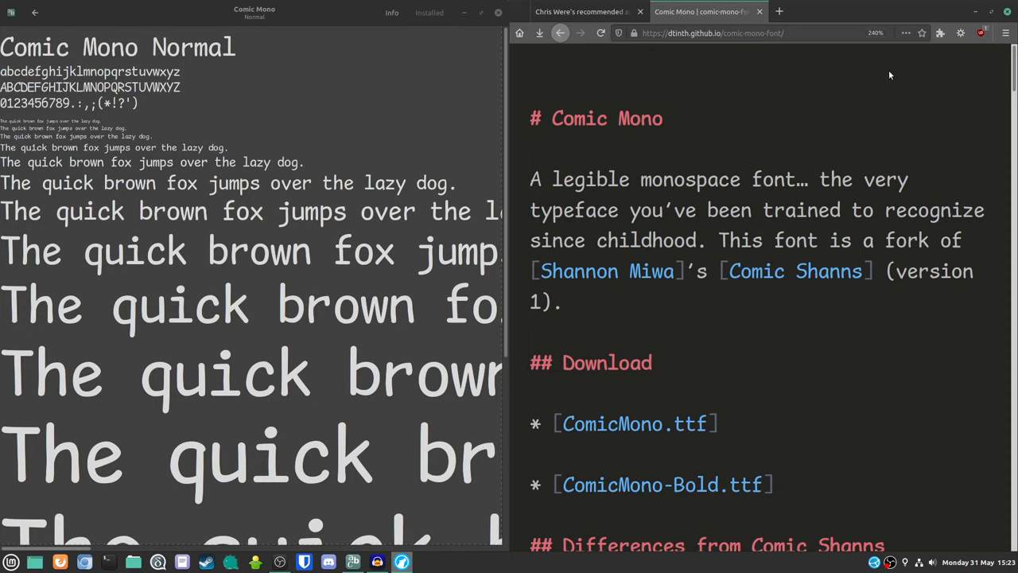
mouse_move(948, 73)
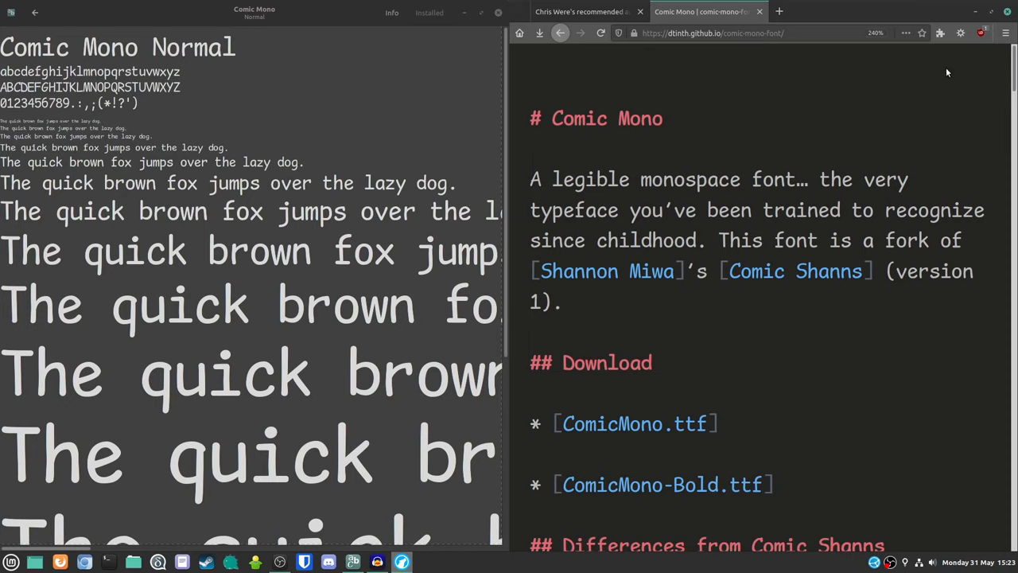
Scroll the Comic Mono page down past third-party packages to its MIT License section
scroll(down, 3)
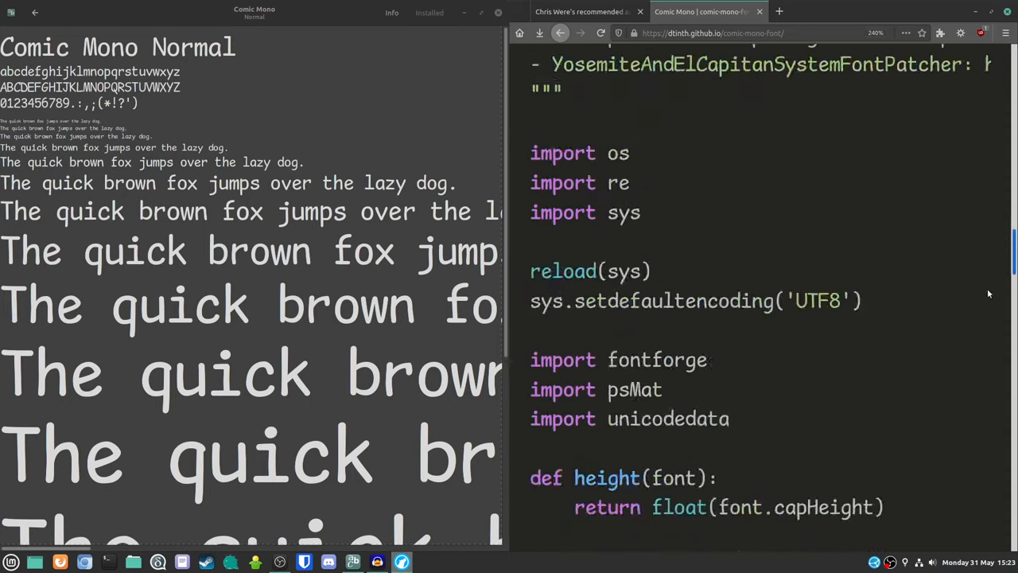
scroll(down, 3)
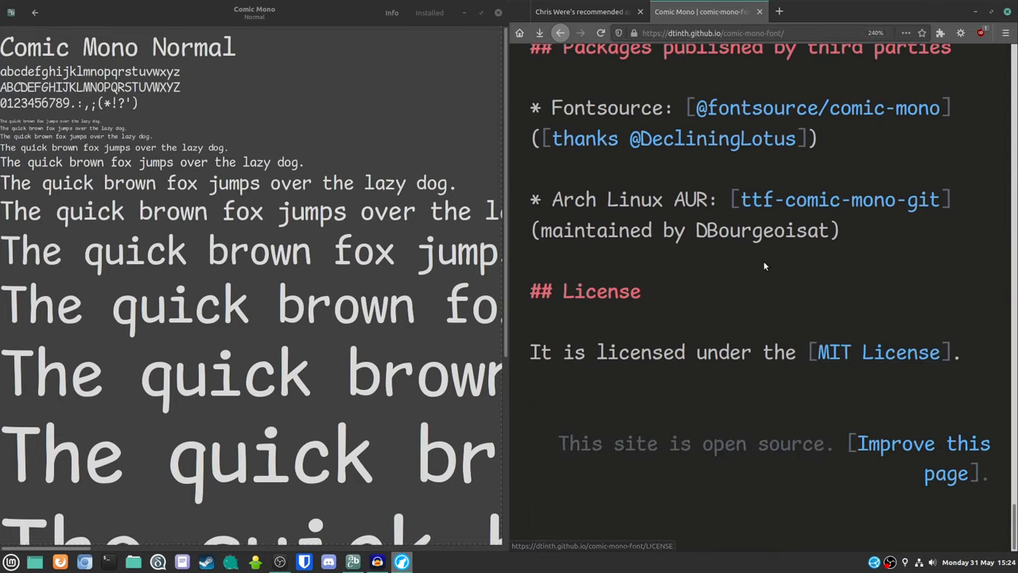
mouse_move(840, 200)
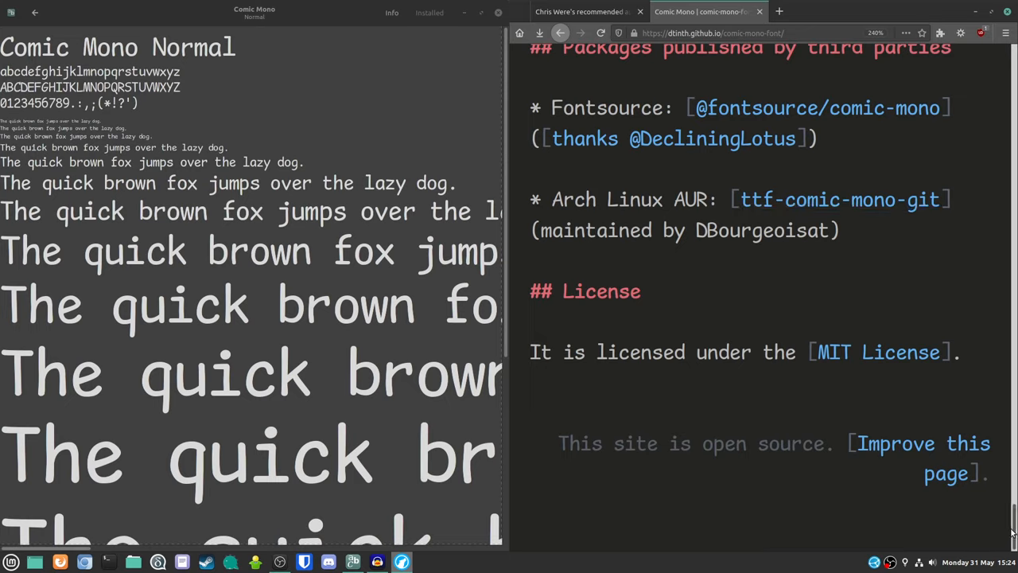
scroll(down, 3)
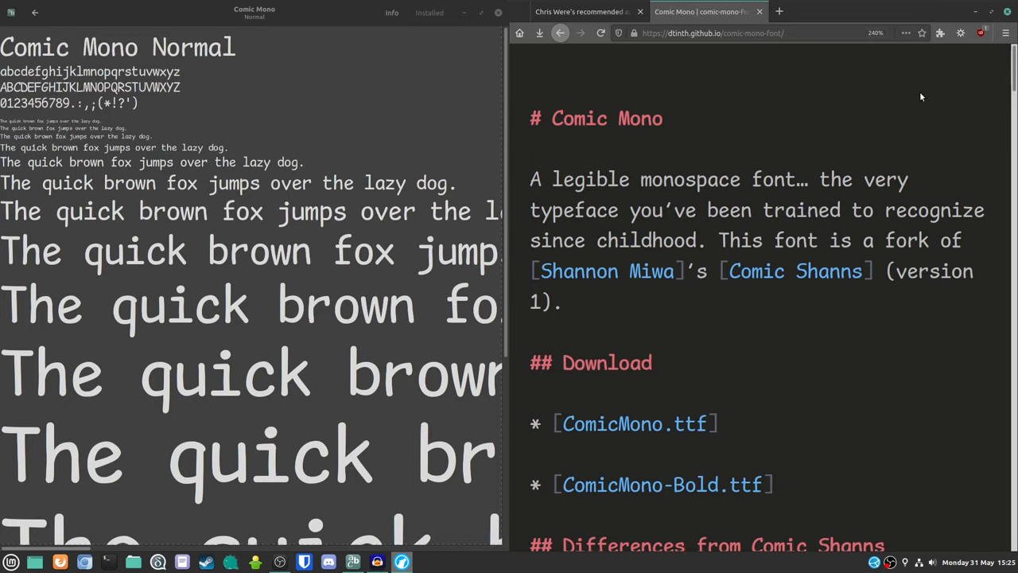
mouse_move(974, 90)
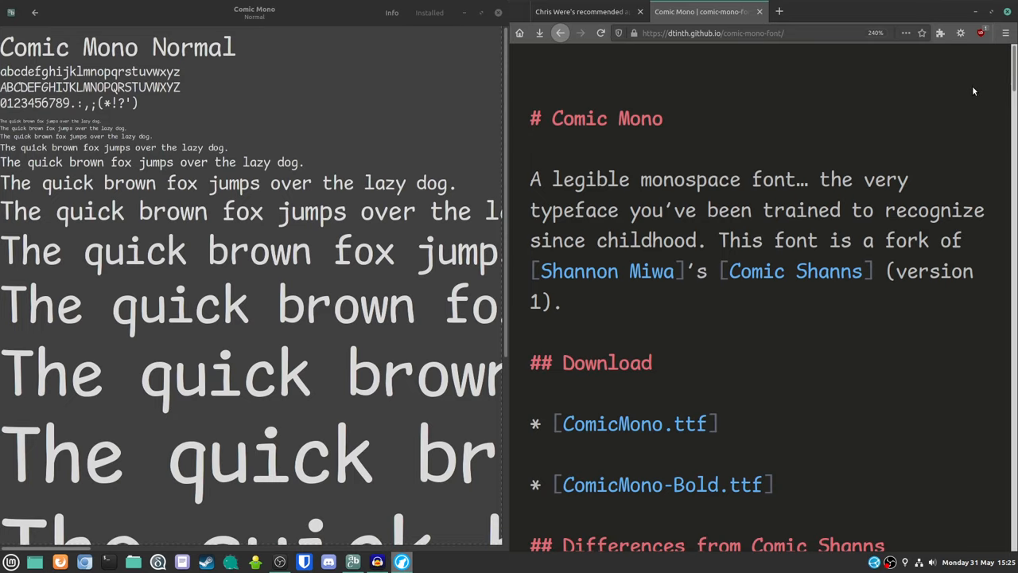
mouse_move(921, 119)
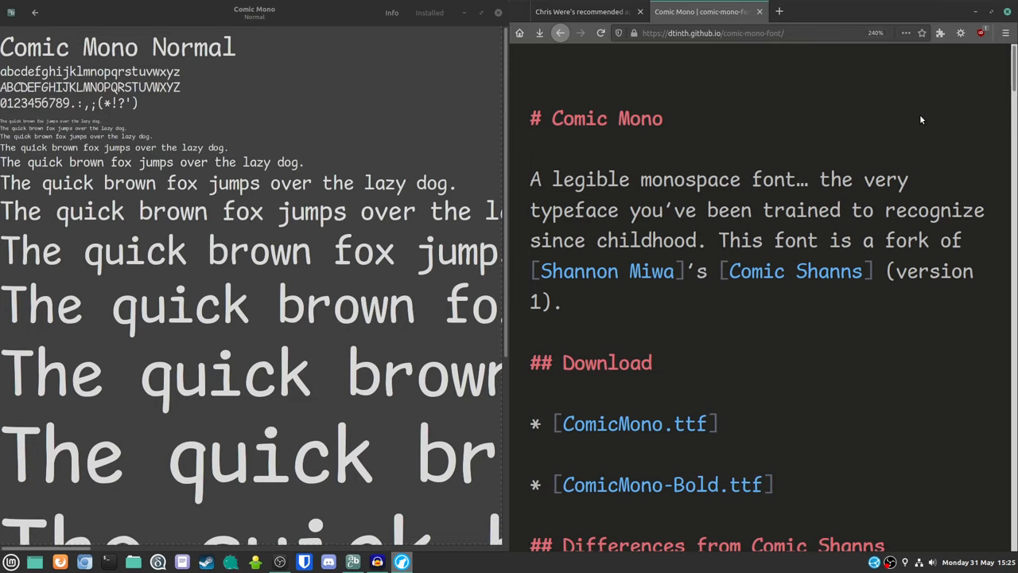
mouse_move(678, 167)
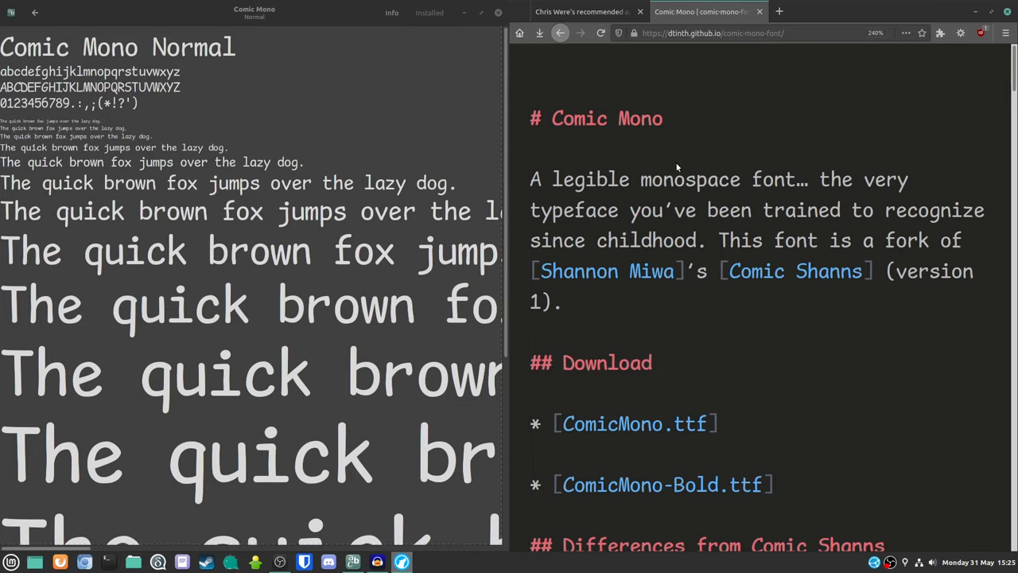
mouse_move(853, 343)
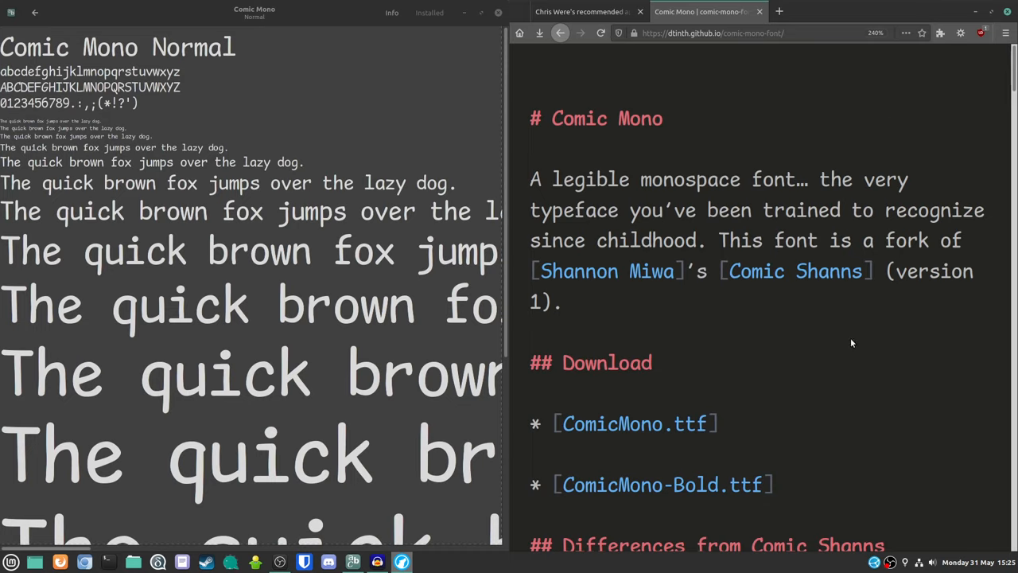